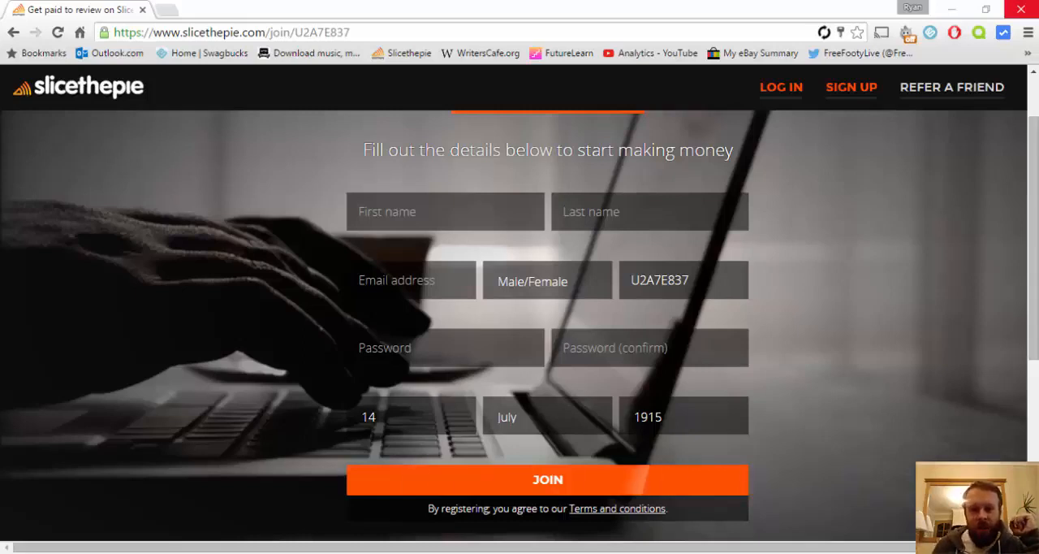
Step: Choose day 9 and year 1909 in the sign-up birth date dropdowns
{"action": "scroll", "scroll_direction": "up", "scroll_amount": 3}
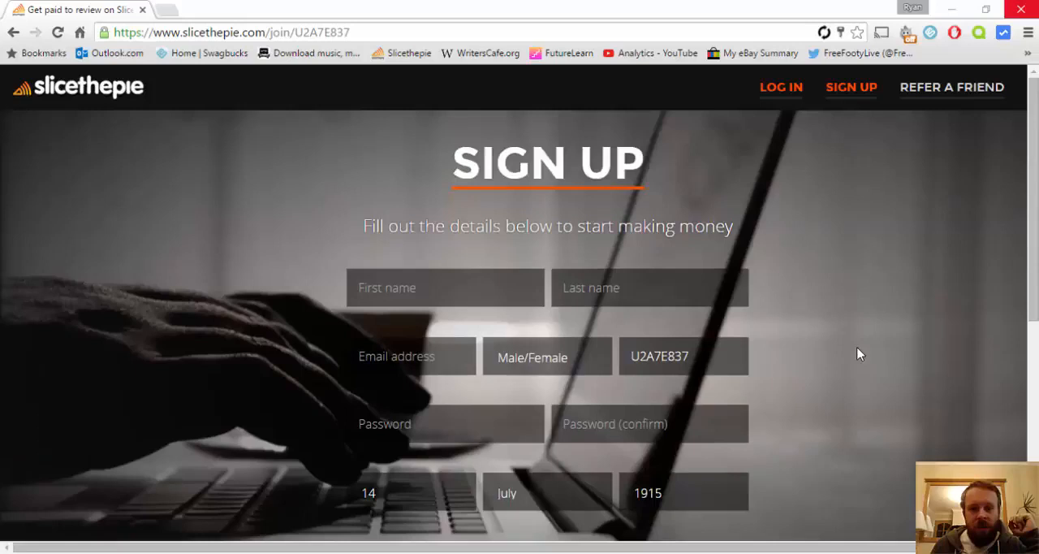
{"action": "mouse_move", "coordinate": [818, 279]}
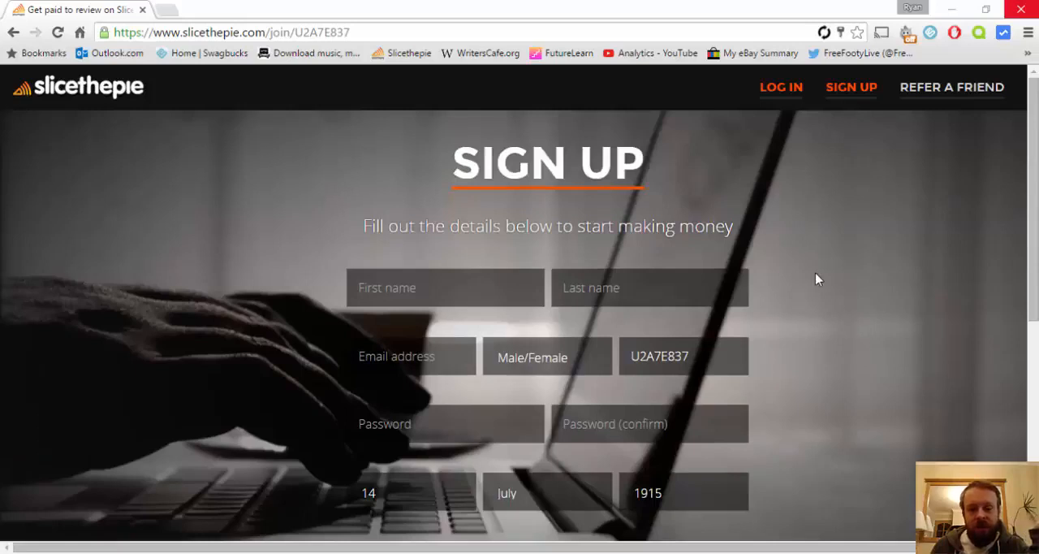
{"action": "left_click", "coordinate": [445, 287]}
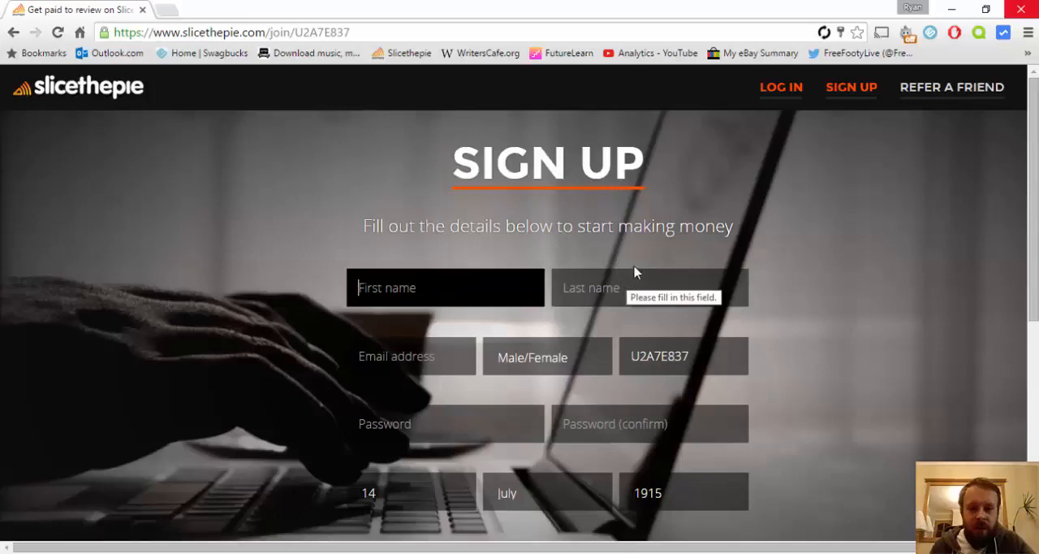
{"action": "left_click", "coordinate": [546, 356]}
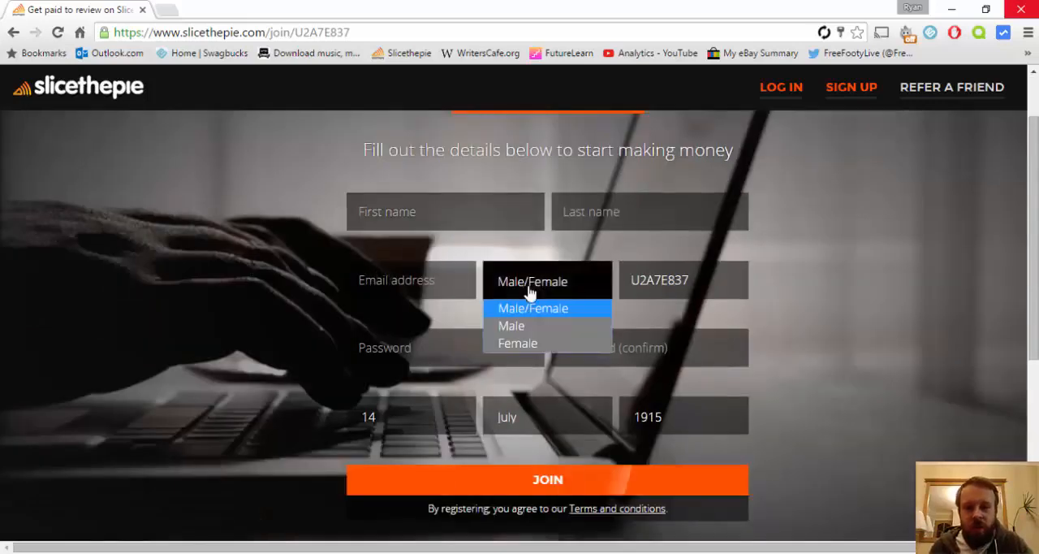
{"action": "mouse_move", "coordinate": [733, 246]}
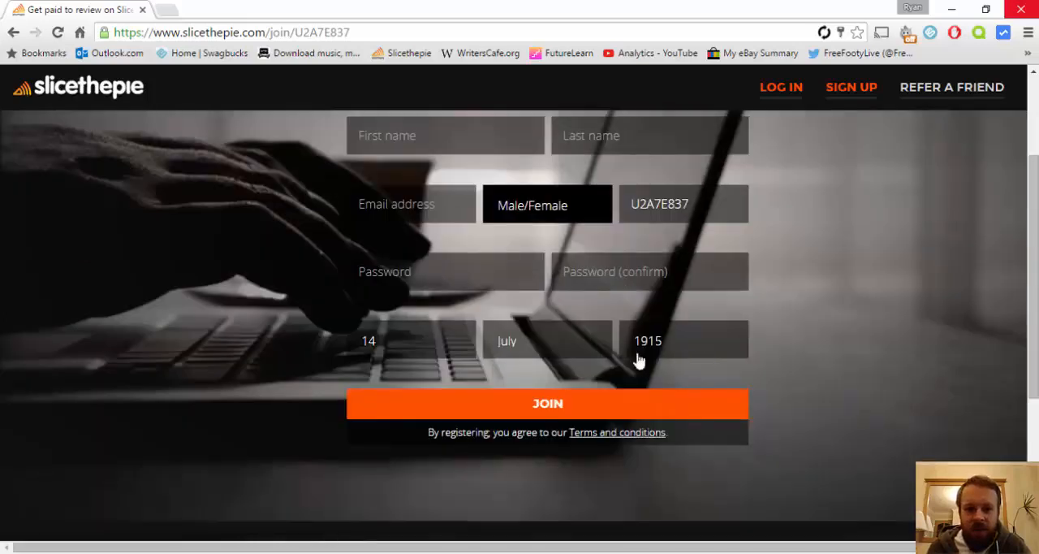
{"action": "left_click", "coordinate": [447, 271]}
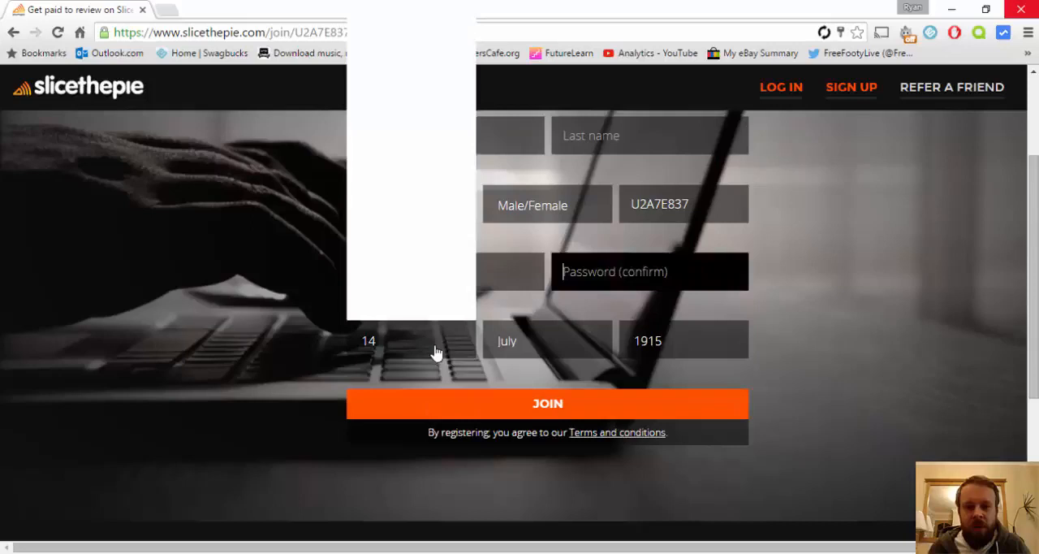
{"action": "left_click", "coordinate": [682, 340]}
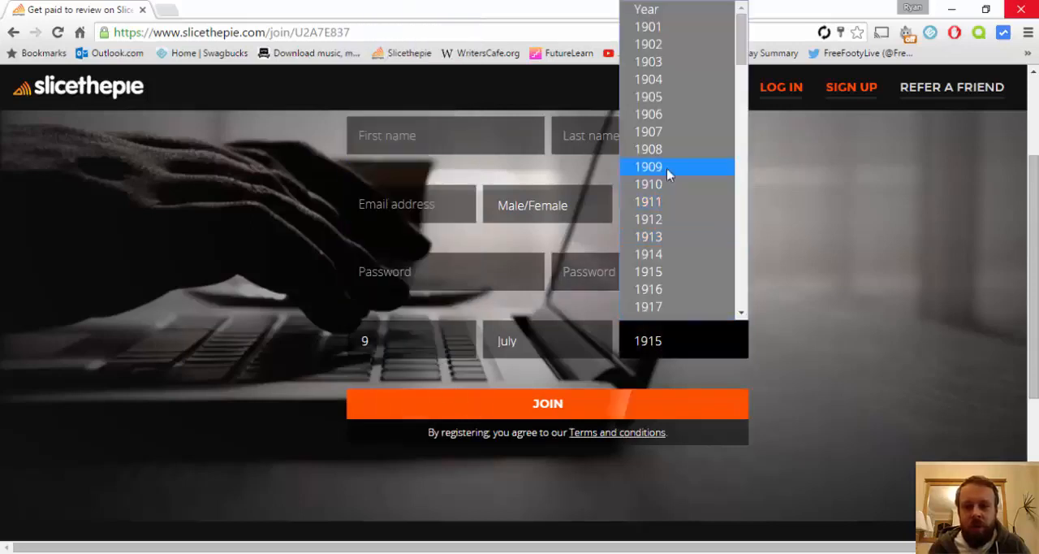
{"action": "left_click", "coordinate": [648, 166]}
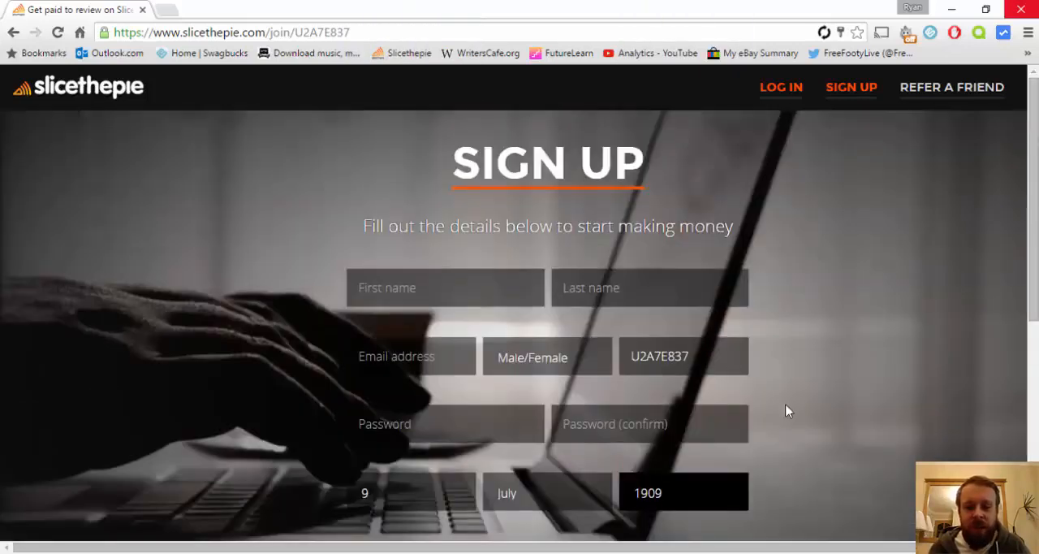
{"action": "scroll", "scroll_direction": "down", "scroll_amount": 3}
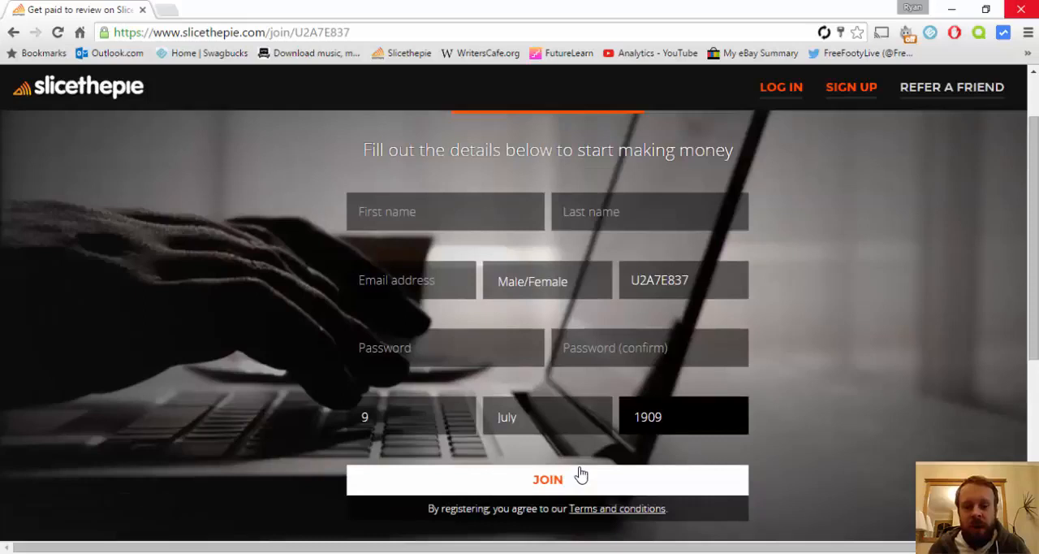
{"action": "mouse_move", "coordinate": [686, 480]}
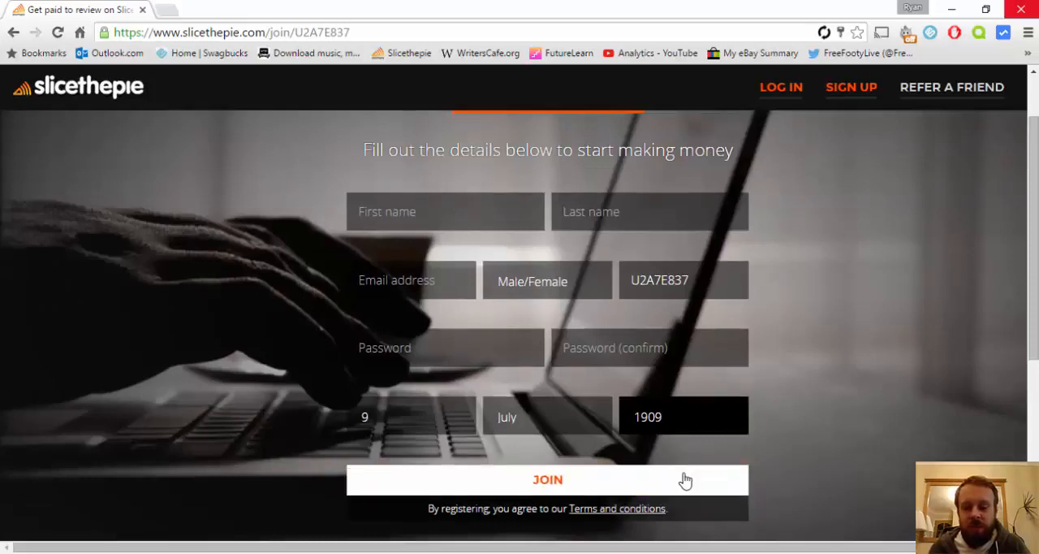
{"action": "mouse_move", "coordinate": [694, 479]}
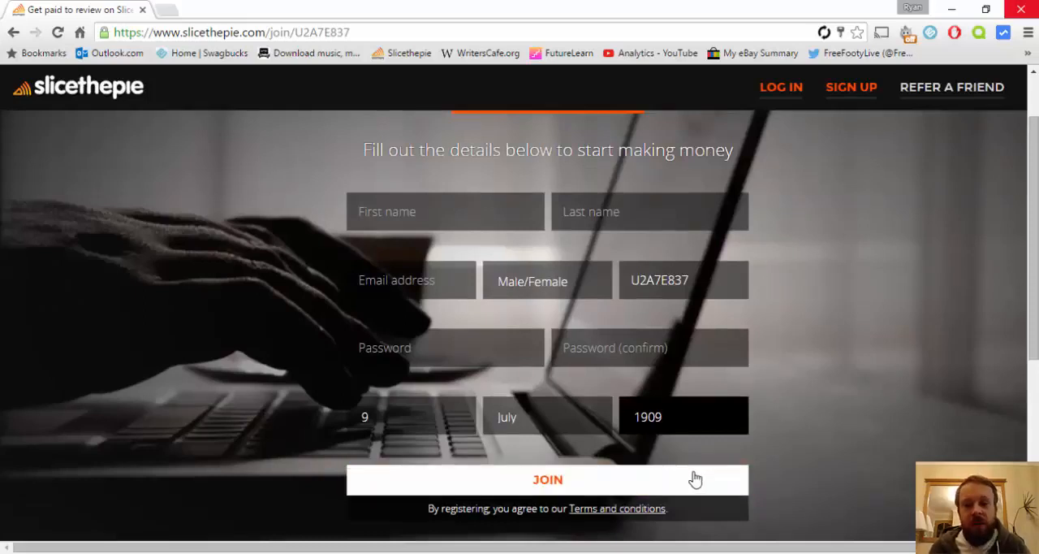
Step: Submit the sign-up form with JOIN to reach the review categories page
{"action": "left_click", "coordinate": [547, 480]}
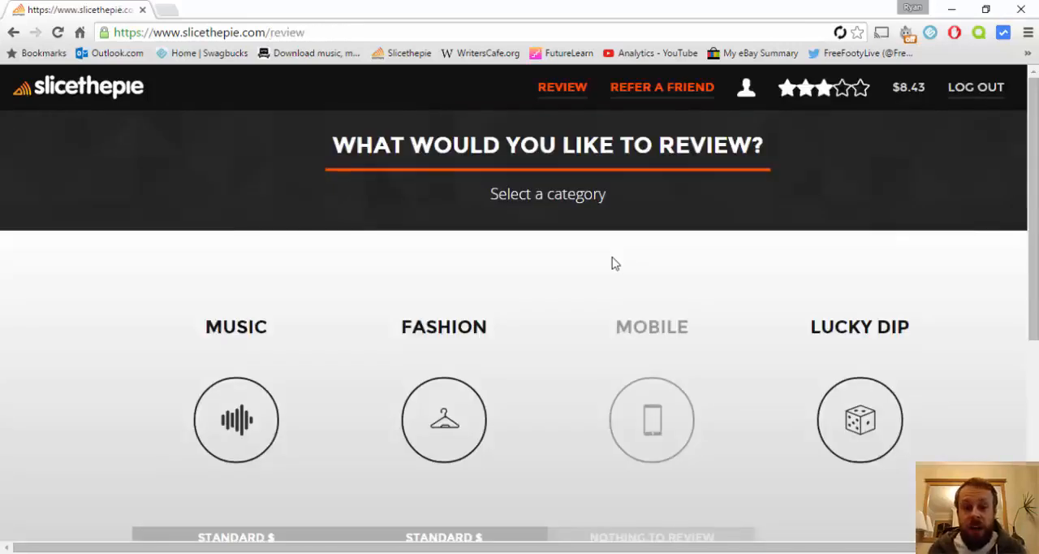
{"action": "mouse_move", "coordinate": [628, 273]}
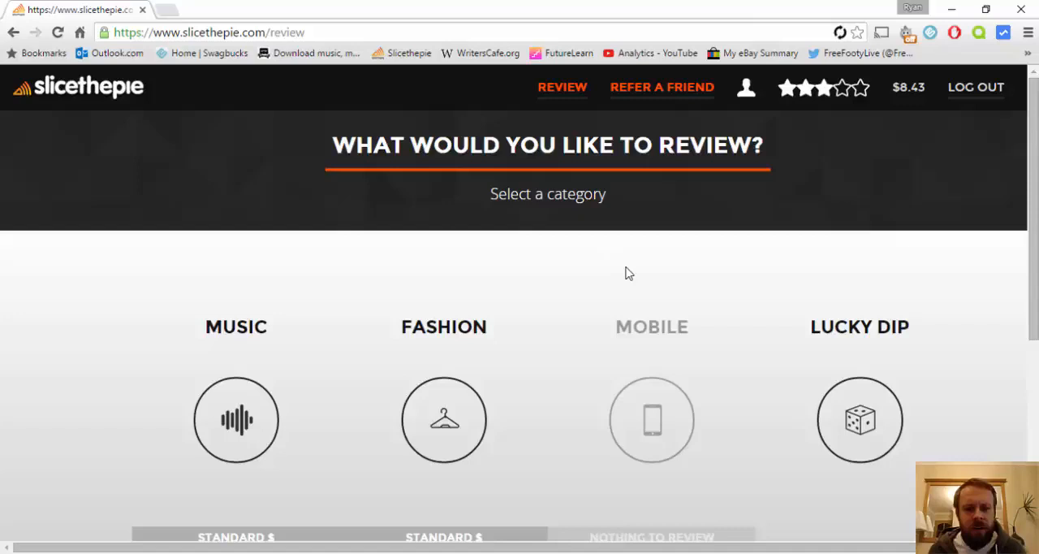
{"action": "mouse_move", "coordinate": [635, 282]}
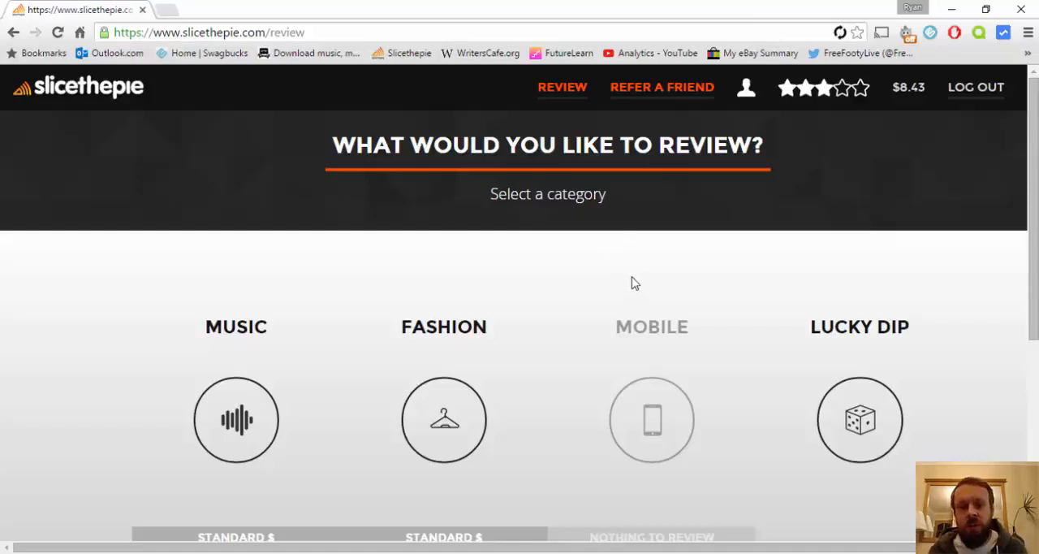
{"action": "mouse_move", "coordinate": [111, 379]}
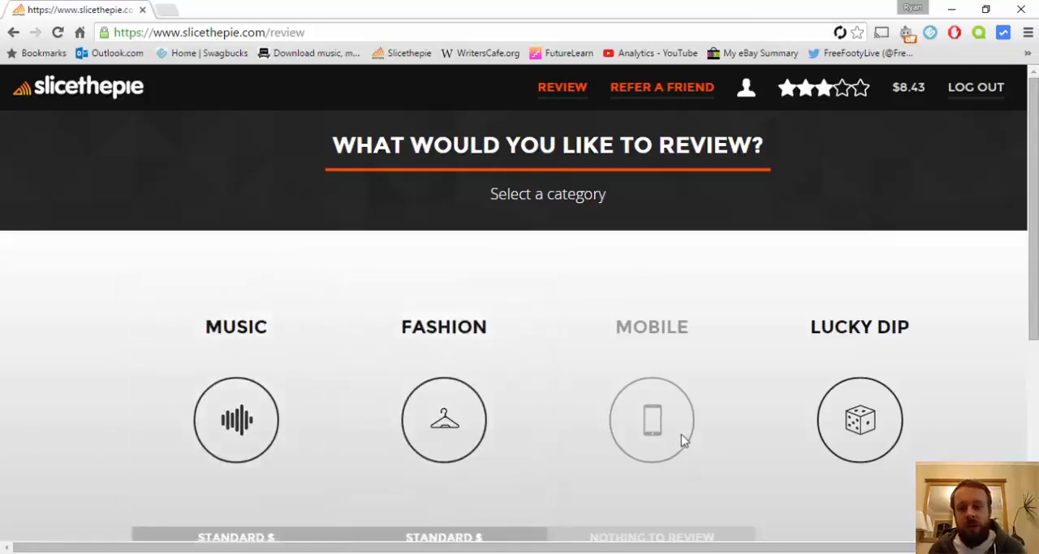
{"action": "scroll", "scroll_direction": "down", "scroll_amount": 3}
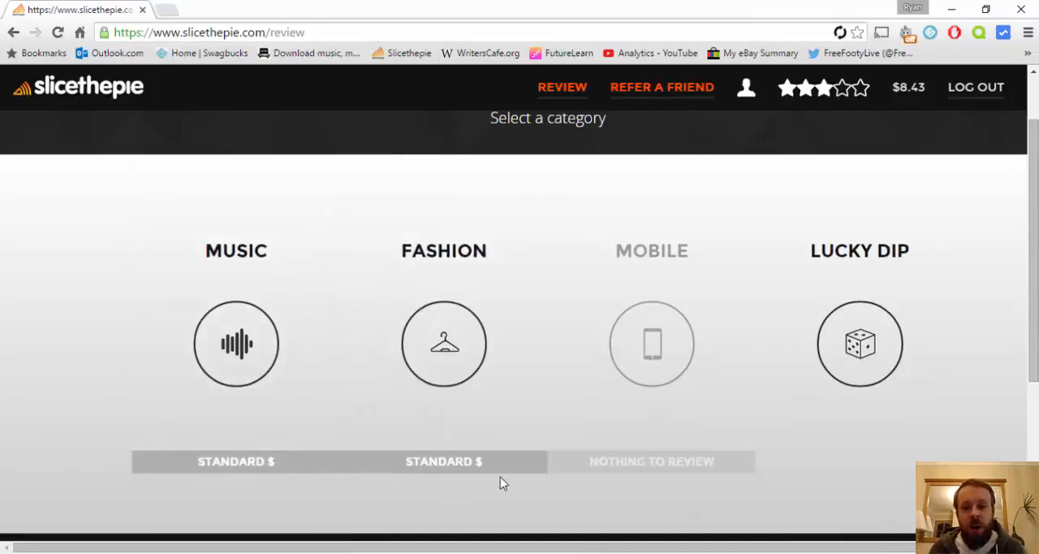
{"action": "mouse_move", "coordinate": [236, 343]}
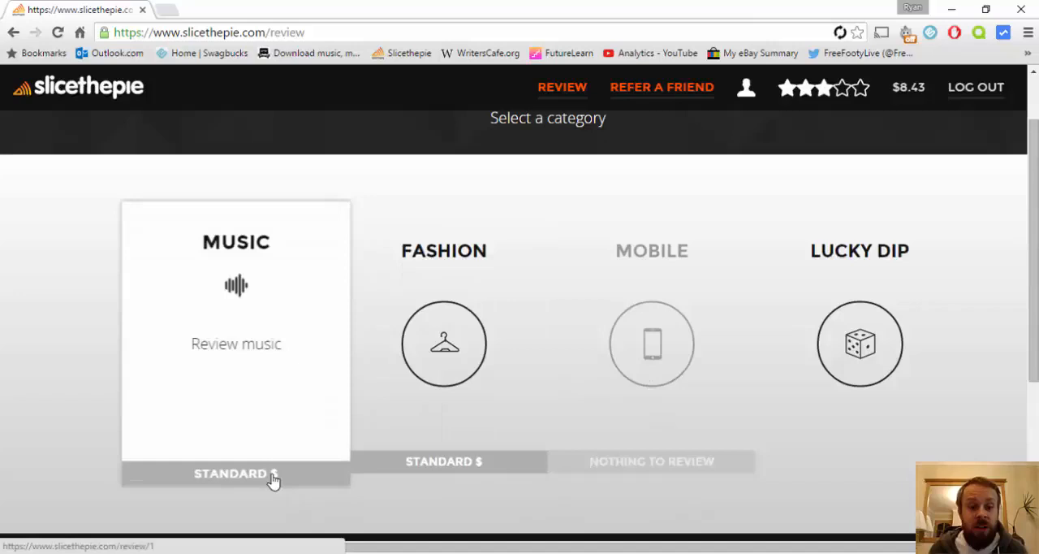
{"action": "mouse_move", "coordinate": [256, 477]}
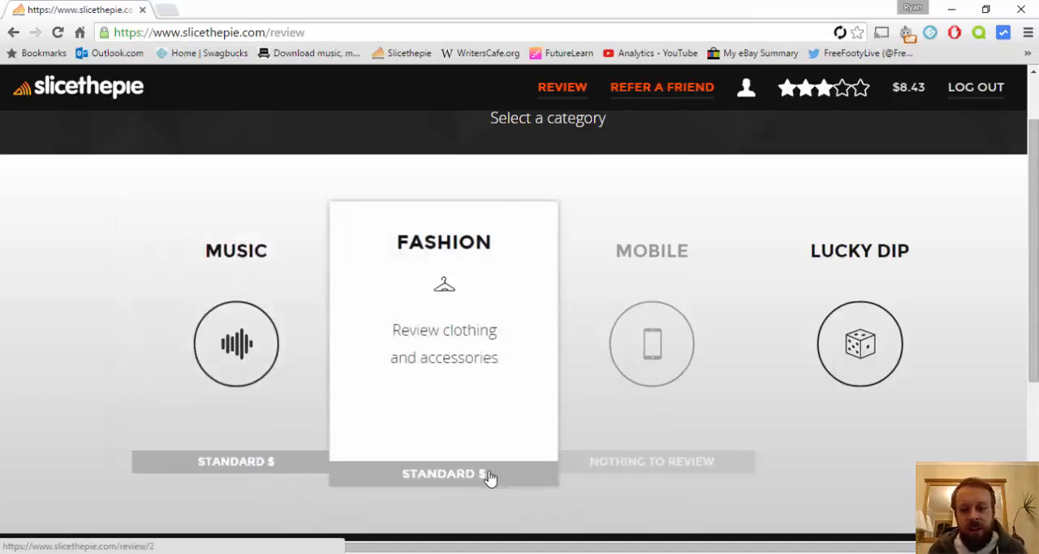
{"action": "mouse_move", "coordinate": [690, 468]}
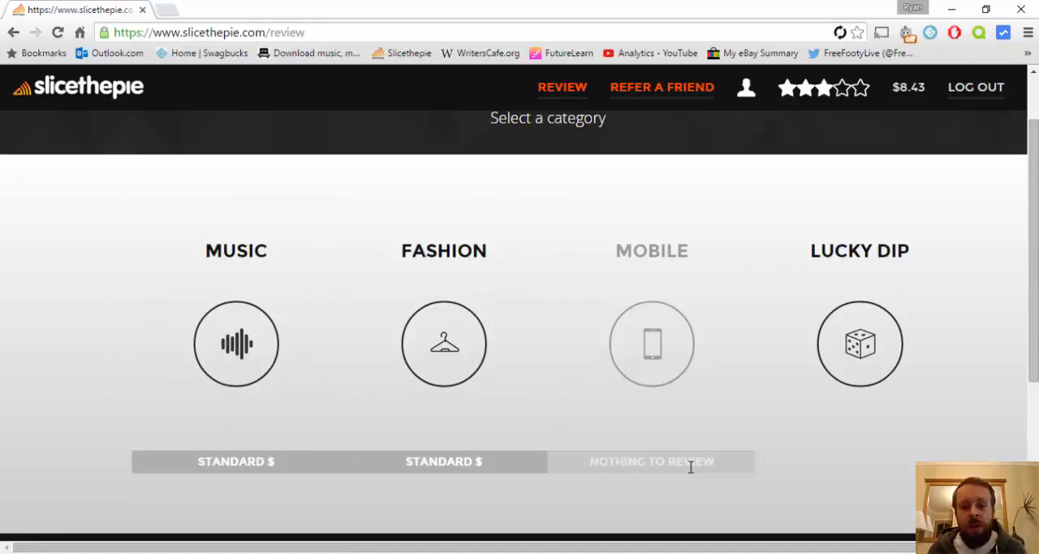
{"action": "mouse_move", "coordinate": [646, 486]}
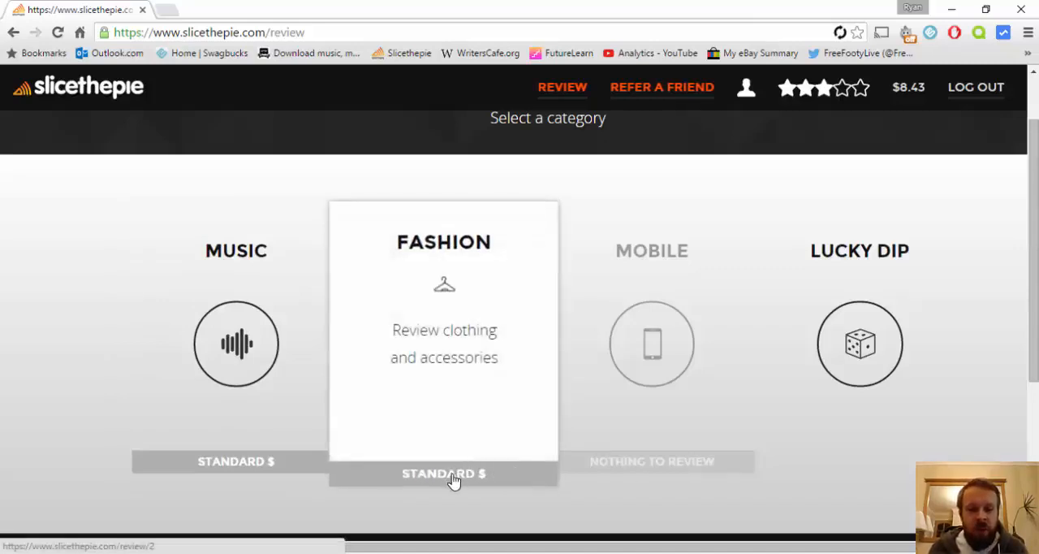
{"action": "mouse_move", "coordinate": [483, 480]}
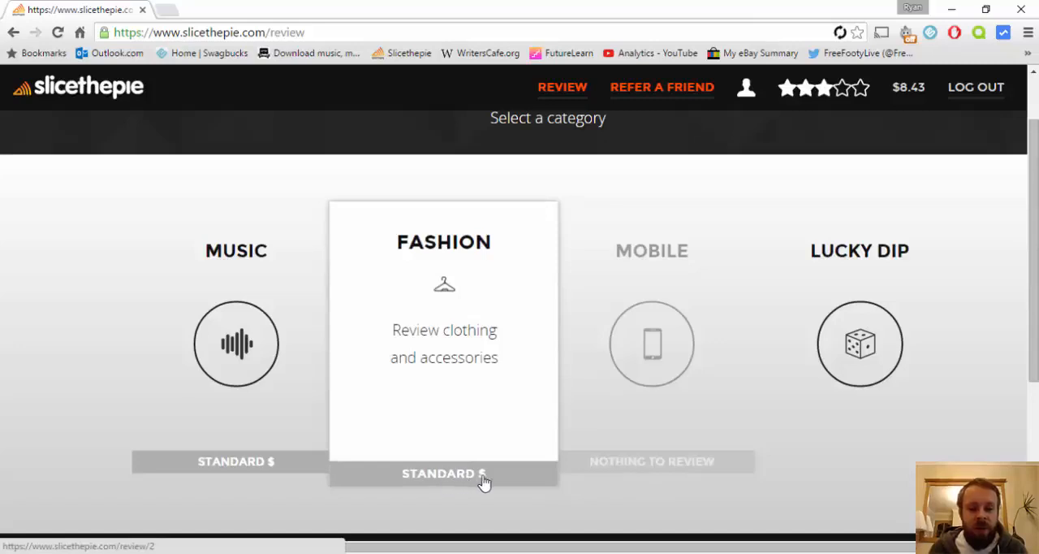
{"action": "mouse_move", "coordinate": [496, 484]}
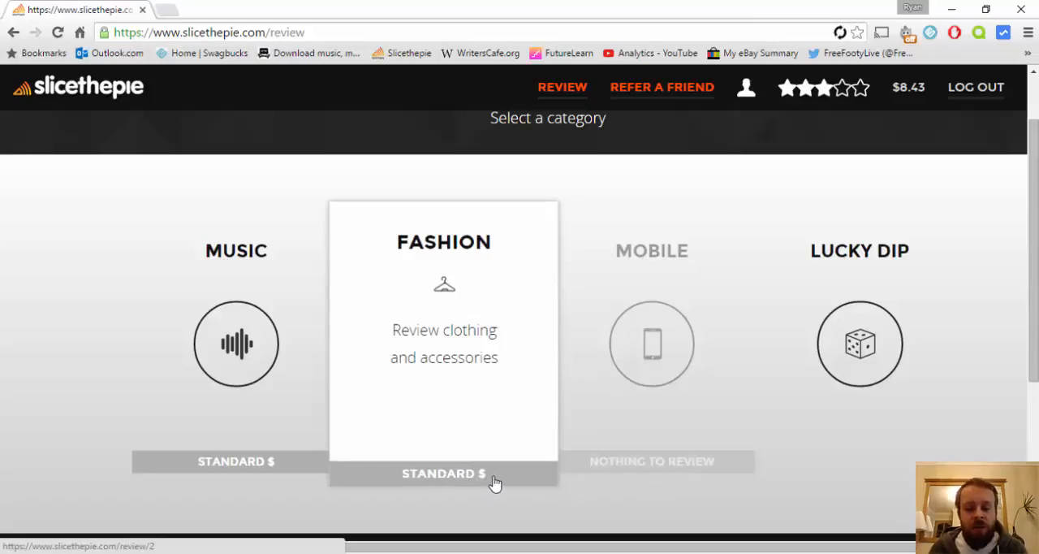
{"action": "mouse_move", "coordinate": [323, 508]}
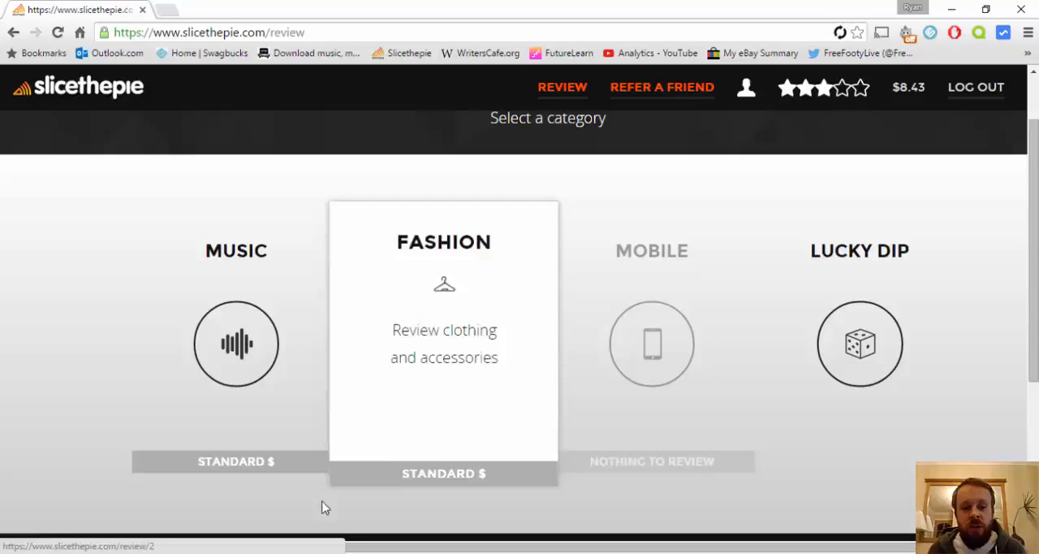
{"action": "mouse_move", "coordinate": [315, 501]}
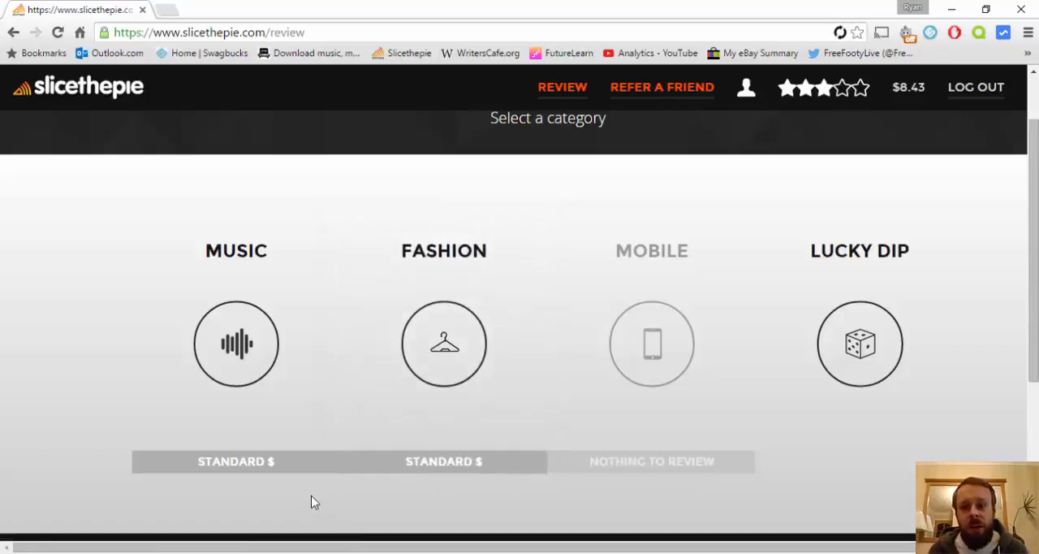
{"action": "mouse_move", "coordinate": [236, 344]}
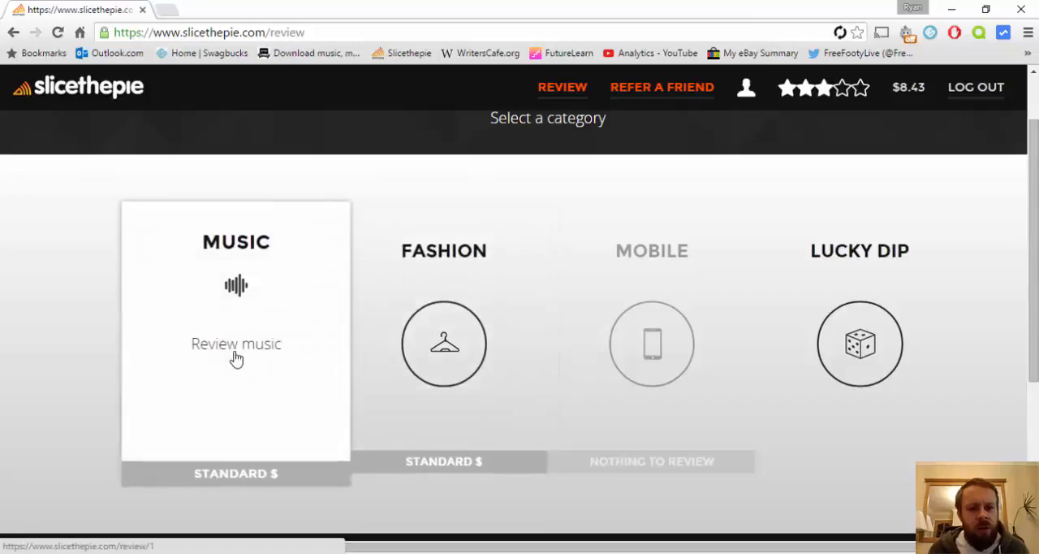
{"action": "mouse_move", "coordinate": [262, 369]}
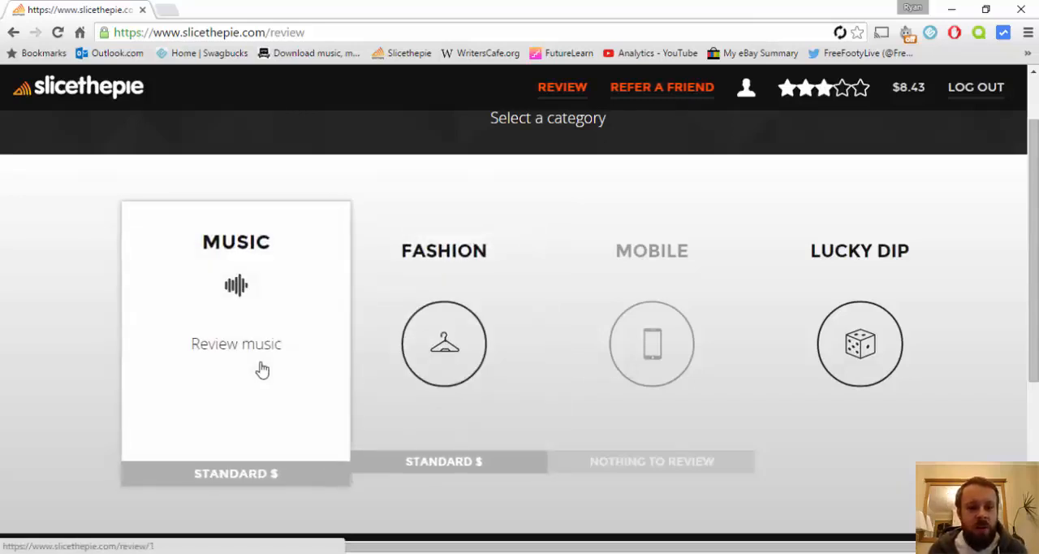
Step: Pick a music track to review and scroll down to the player and Submit area
{"action": "left_click", "coordinate": [235, 343]}
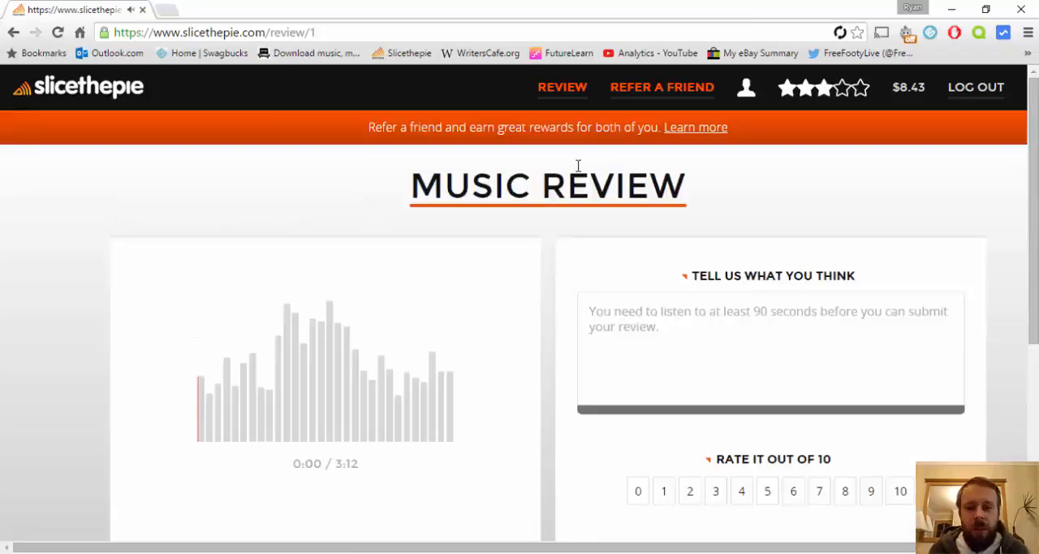
{"action": "mouse_move", "coordinate": [559, 238]}
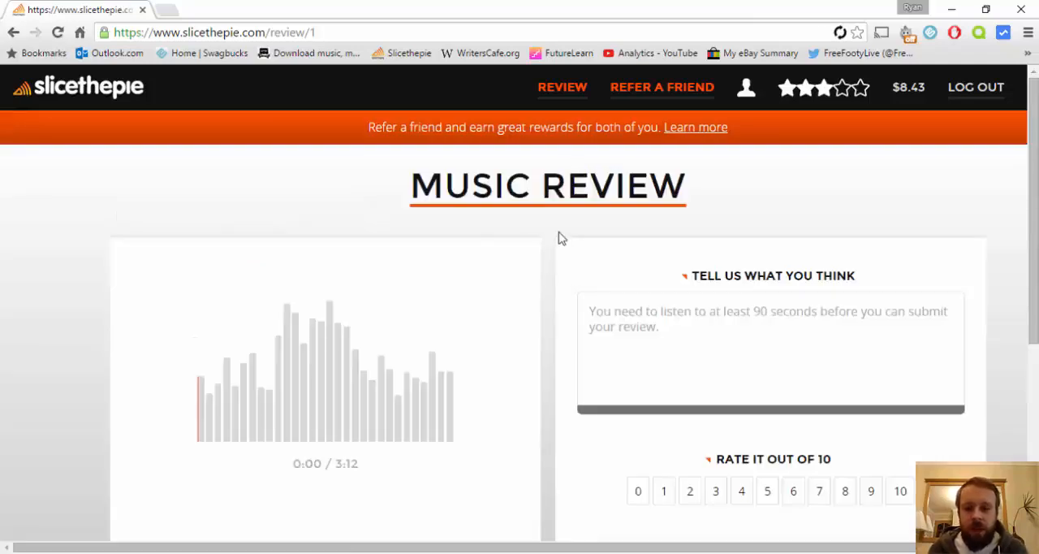
{"action": "scroll", "scroll_direction": "down", "scroll_amount": 3}
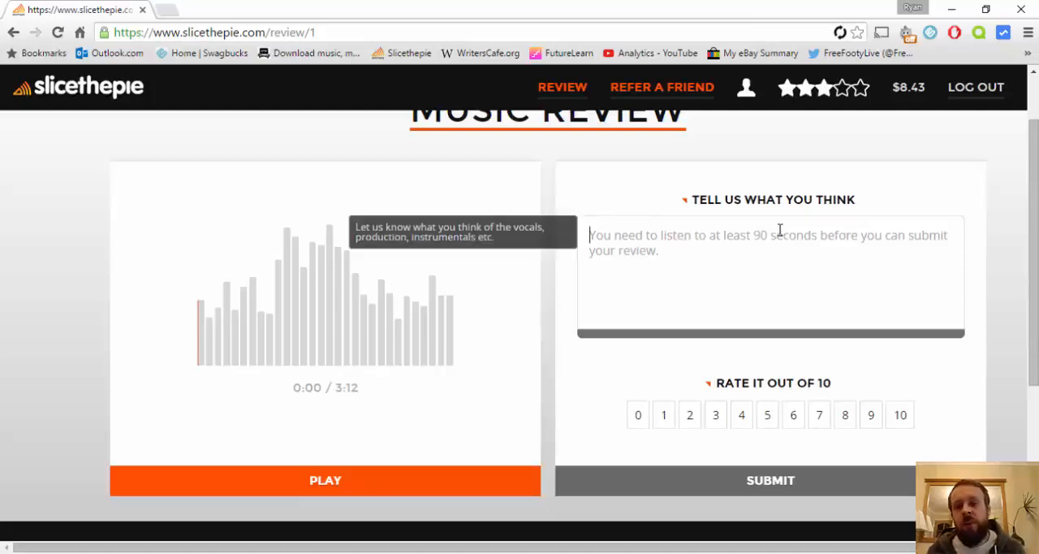
{"action": "mouse_move", "coordinate": [870, 269]}
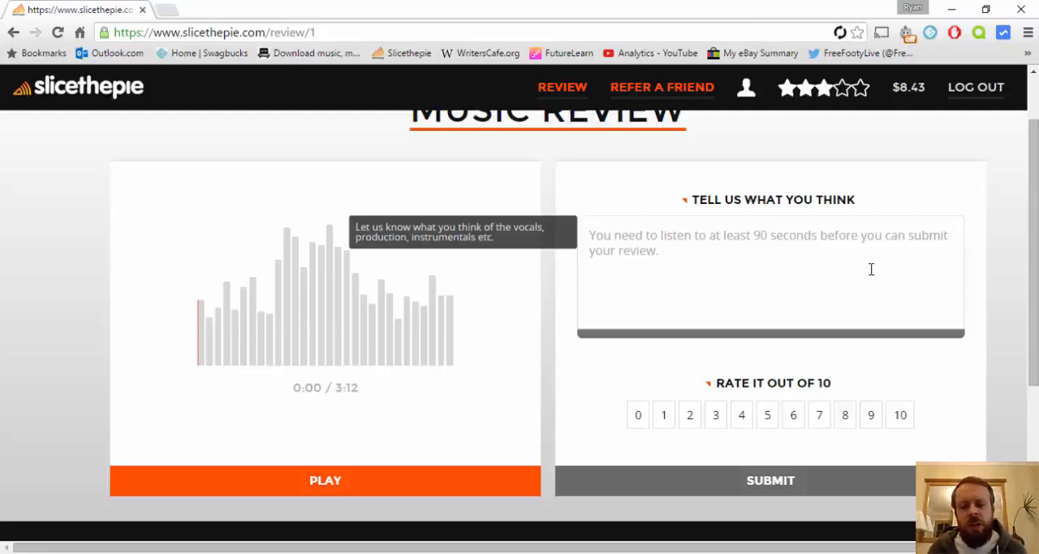
{"action": "mouse_move", "coordinate": [751, 411]}
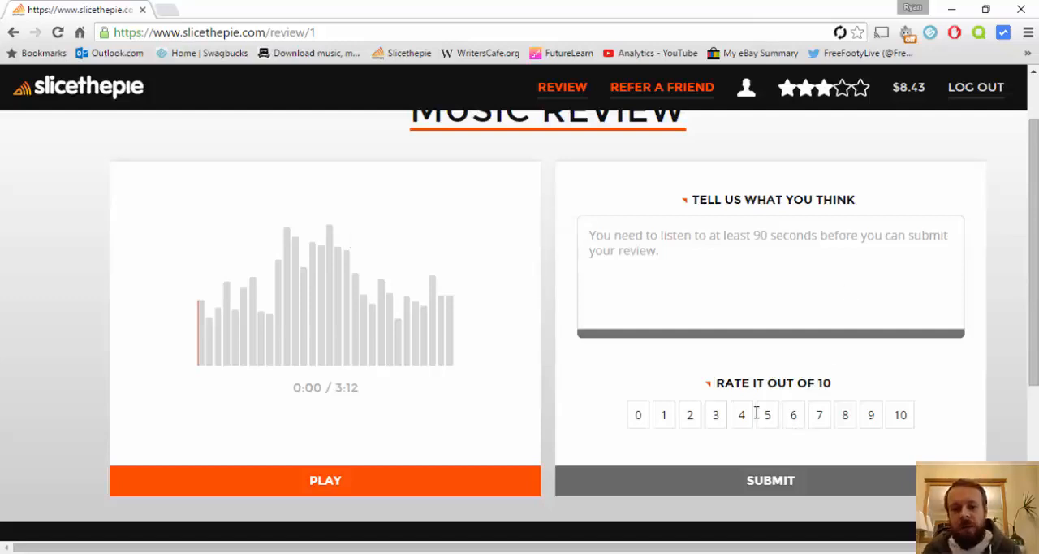
Step: Rate the track 6, play it and pause at 1:30
{"action": "left_click", "coordinate": [820, 415]}
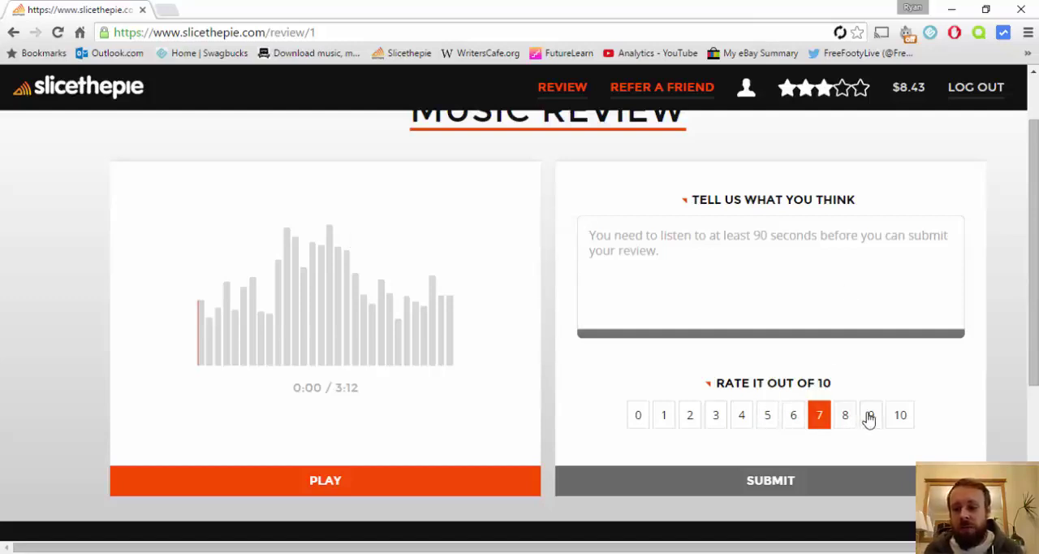
{"action": "left_click", "coordinate": [793, 415]}
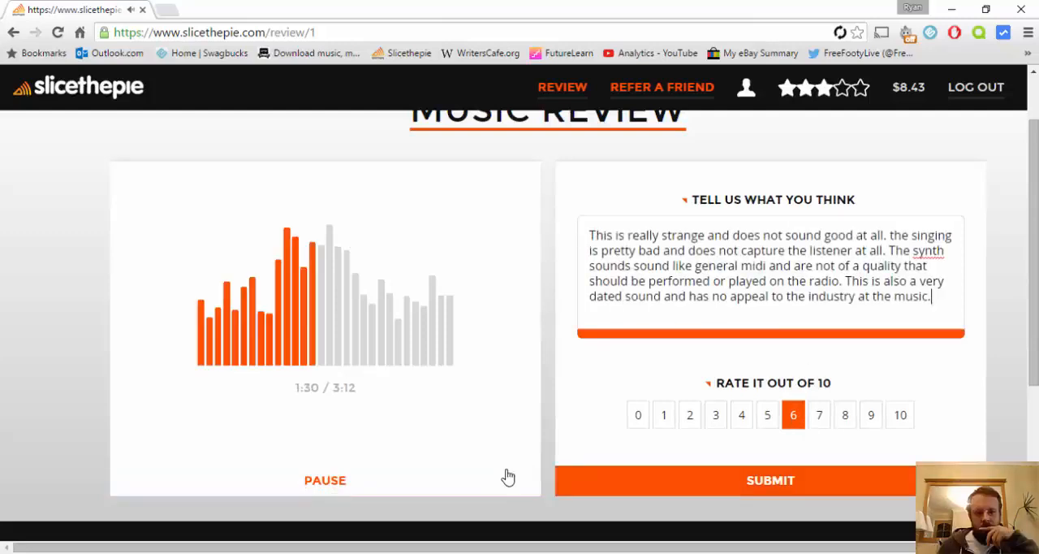
{"action": "left_click", "coordinate": [325, 480]}
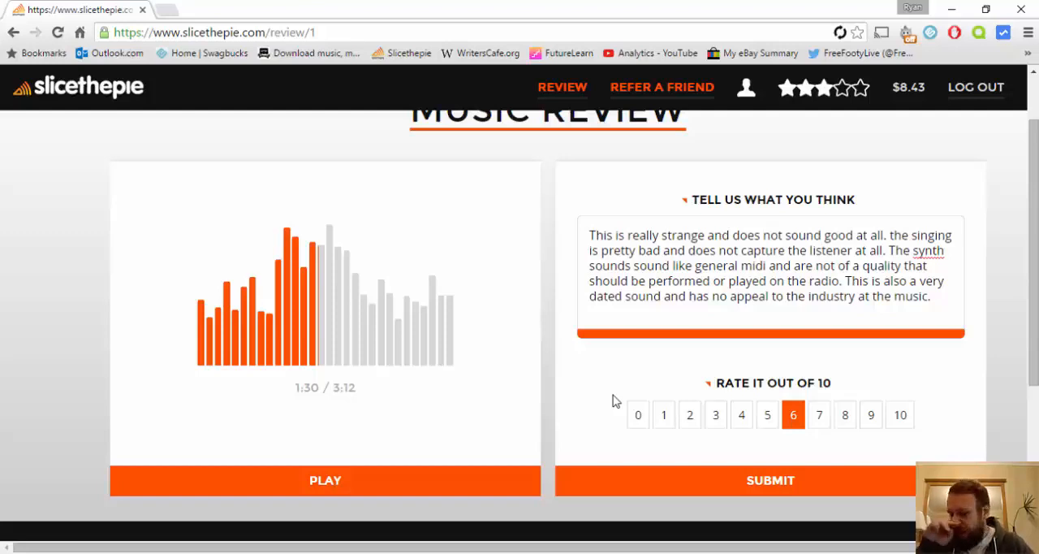
{"action": "mouse_move", "coordinate": [726, 418]}
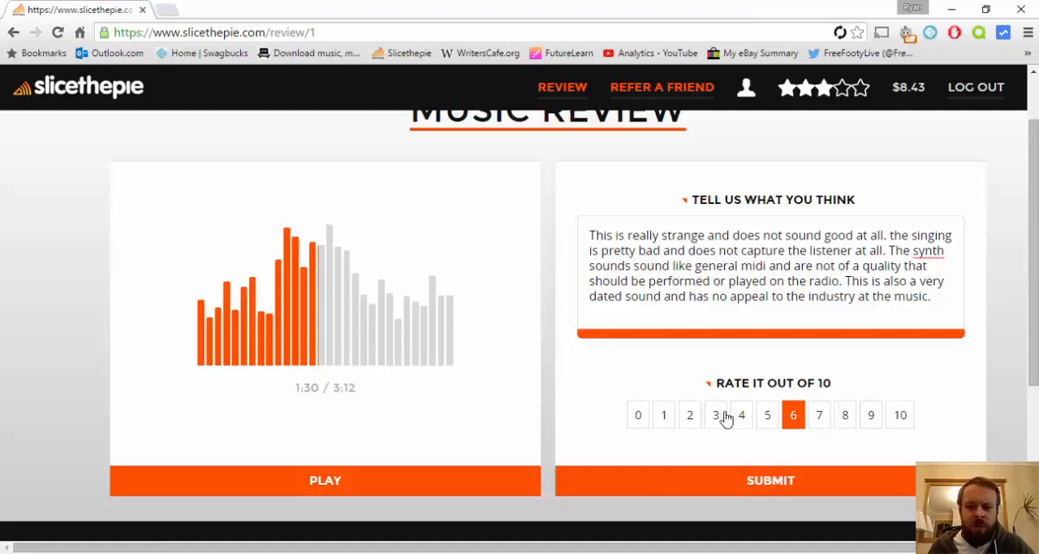
Step: Change the track rating from 6 to 2 and scroll back up
{"action": "left_click", "coordinate": [690, 415]}
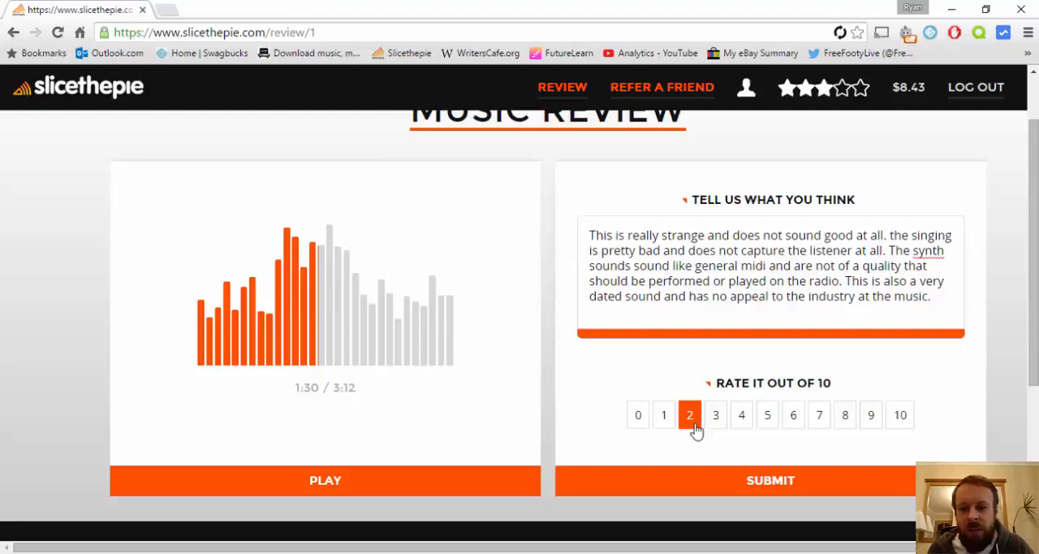
{"action": "mouse_move", "coordinate": [589, 338]}
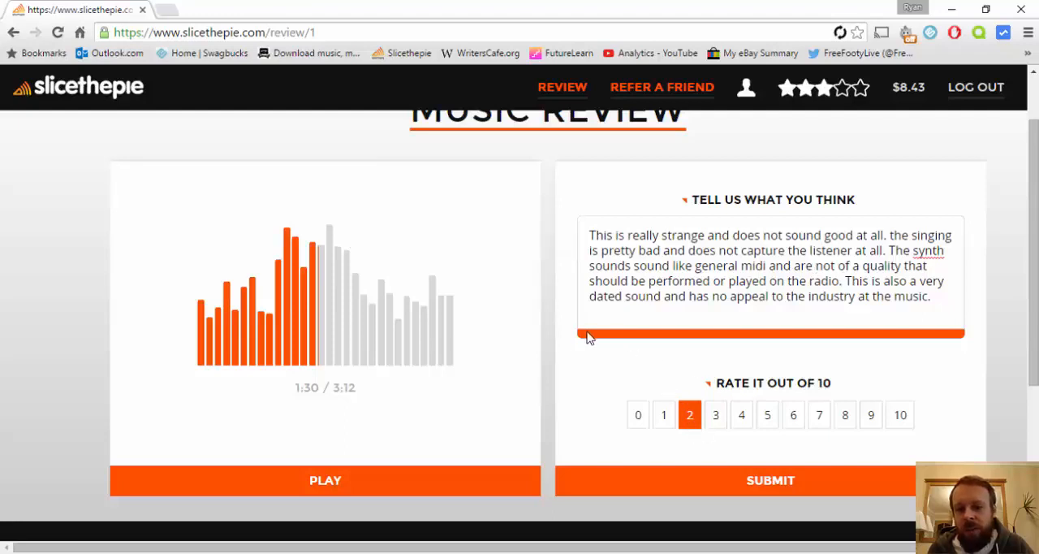
{"action": "mouse_move", "coordinate": [793, 341]}
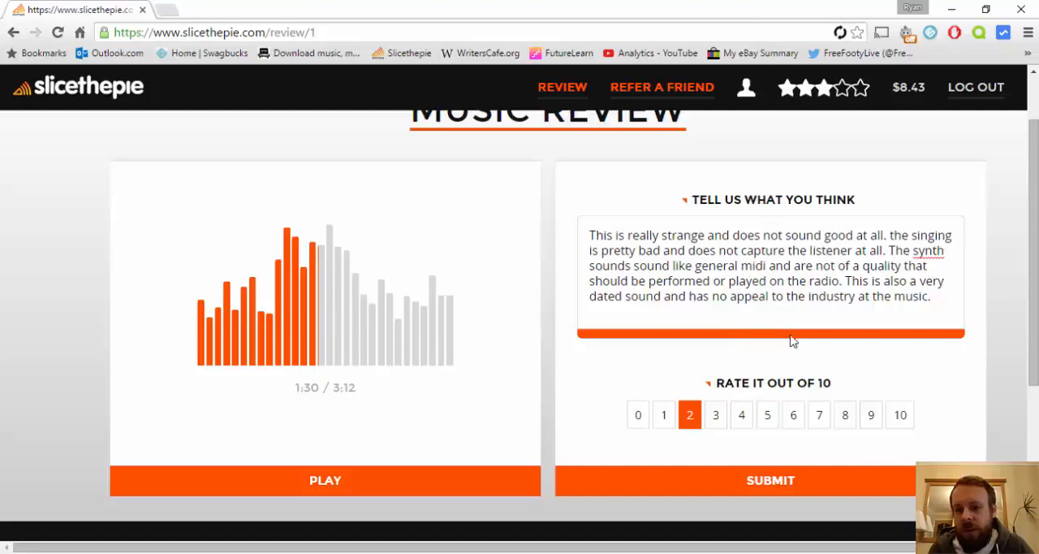
{"action": "mouse_move", "coordinate": [945, 298]}
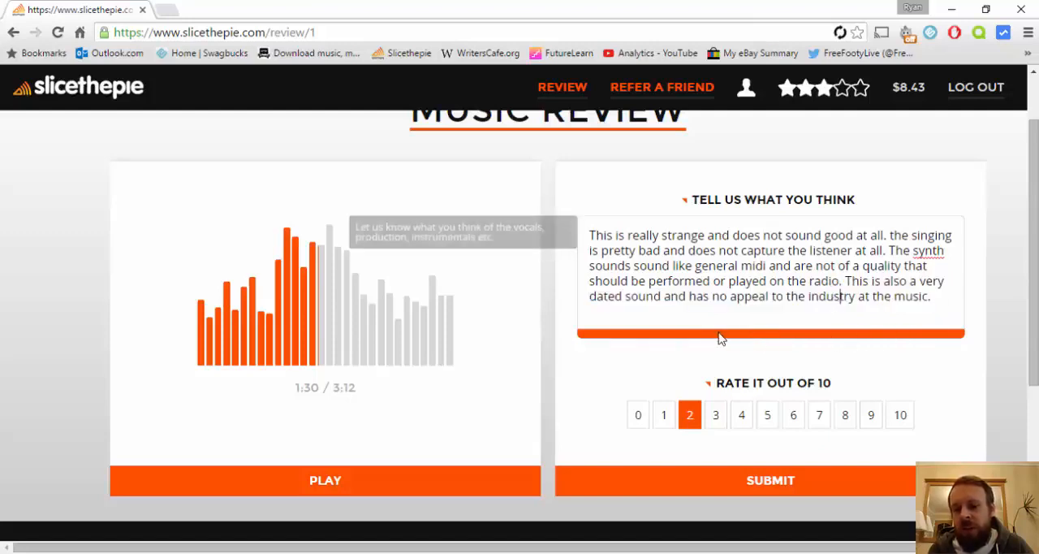
{"action": "mouse_move", "coordinate": [948, 344]}
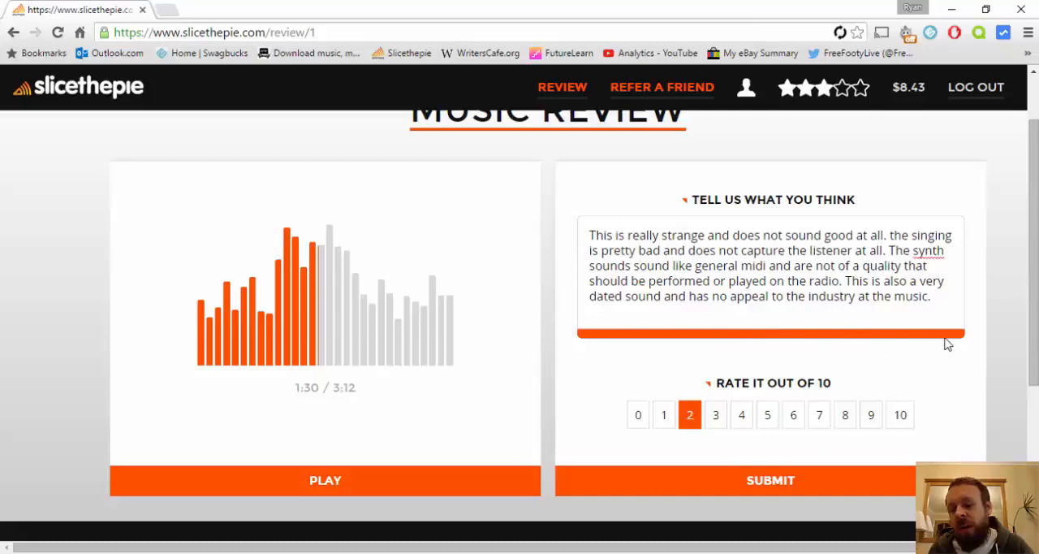
{"action": "mouse_move", "coordinate": [972, 340]}
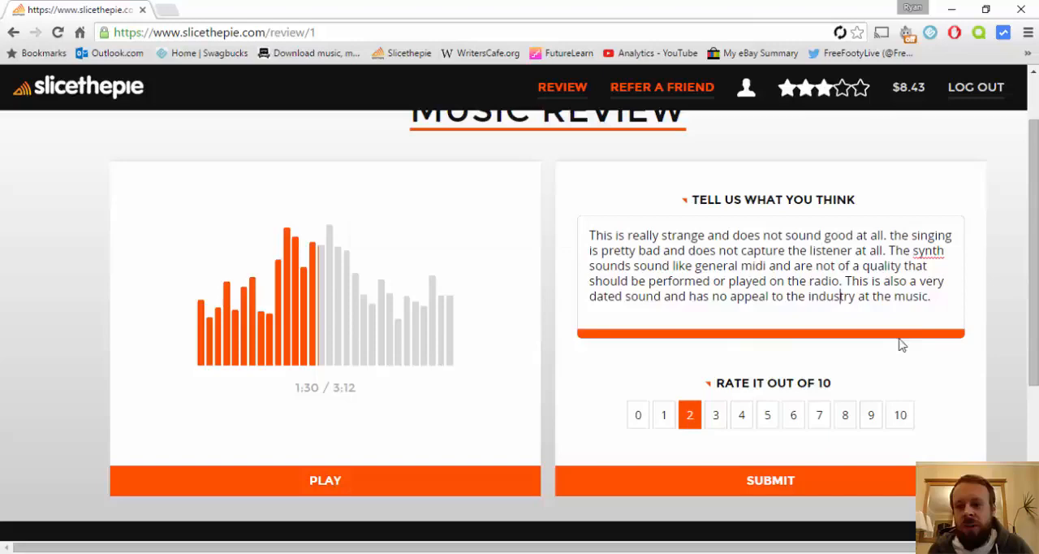
{"action": "mouse_move", "coordinate": [980, 339]}
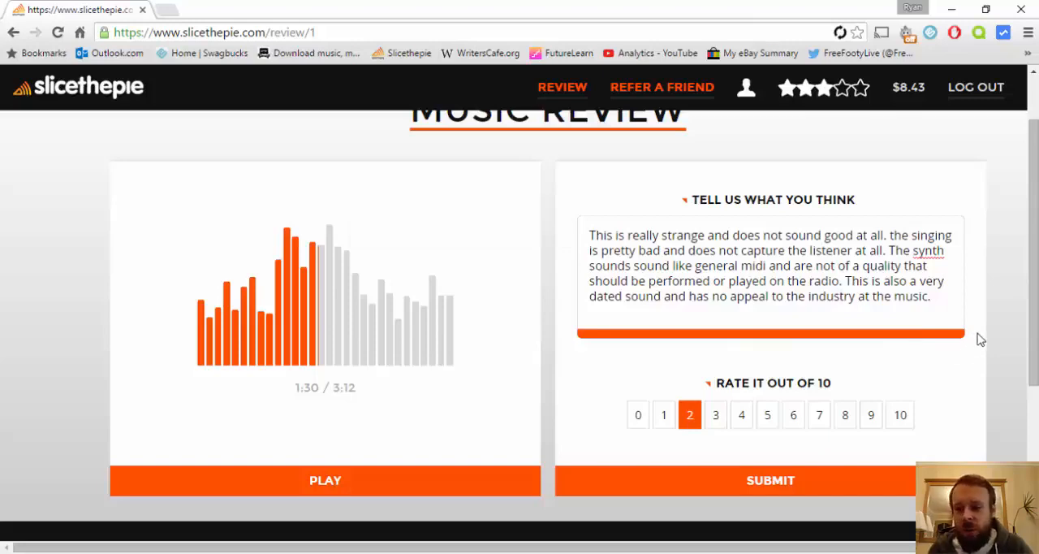
{"action": "scroll", "scroll_direction": "up", "scroll_amount": 3}
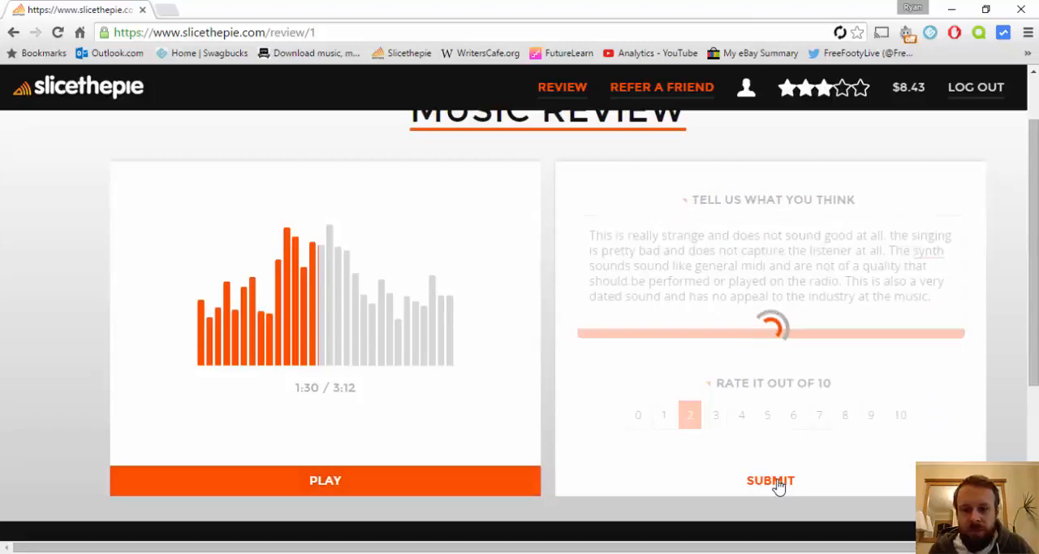
Step: Submit the 2/10 review, raising the balance to $8.50 and loading a new track
{"action": "left_click", "coordinate": [770, 480]}
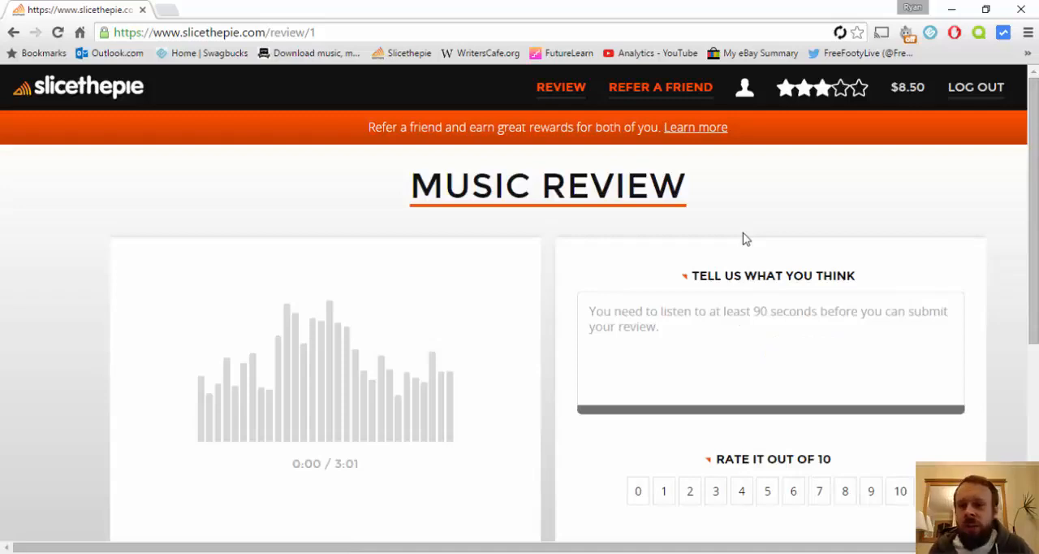
{"action": "mouse_move", "coordinate": [743, 217]}
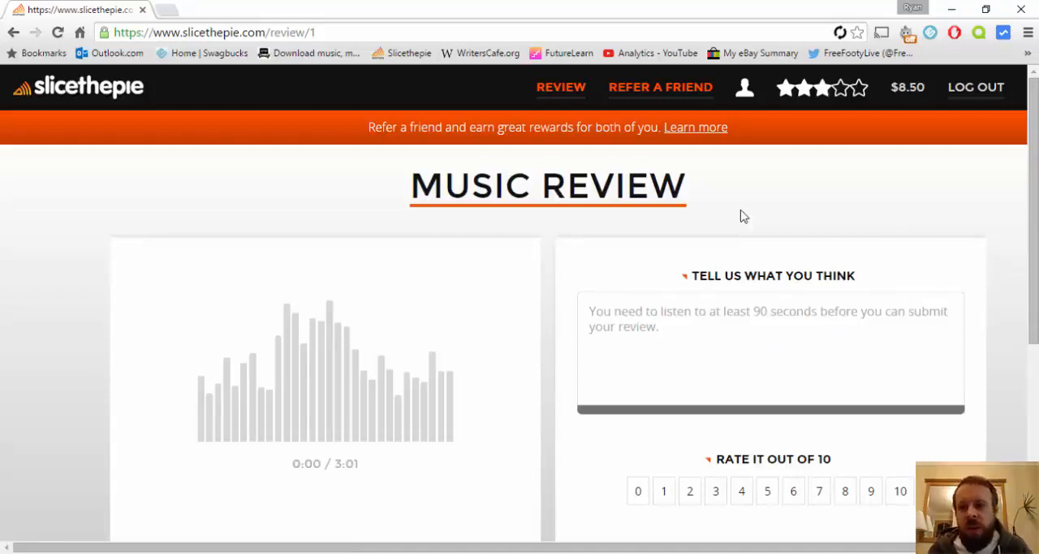
{"action": "mouse_move", "coordinate": [723, 203]}
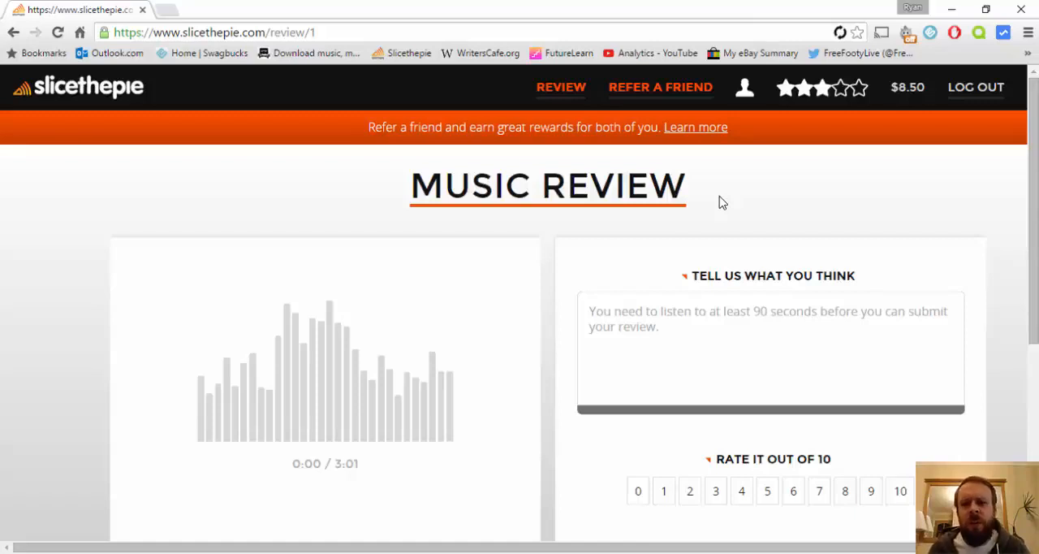
{"action": "mouse_move", "coordinate": [767, 134]}
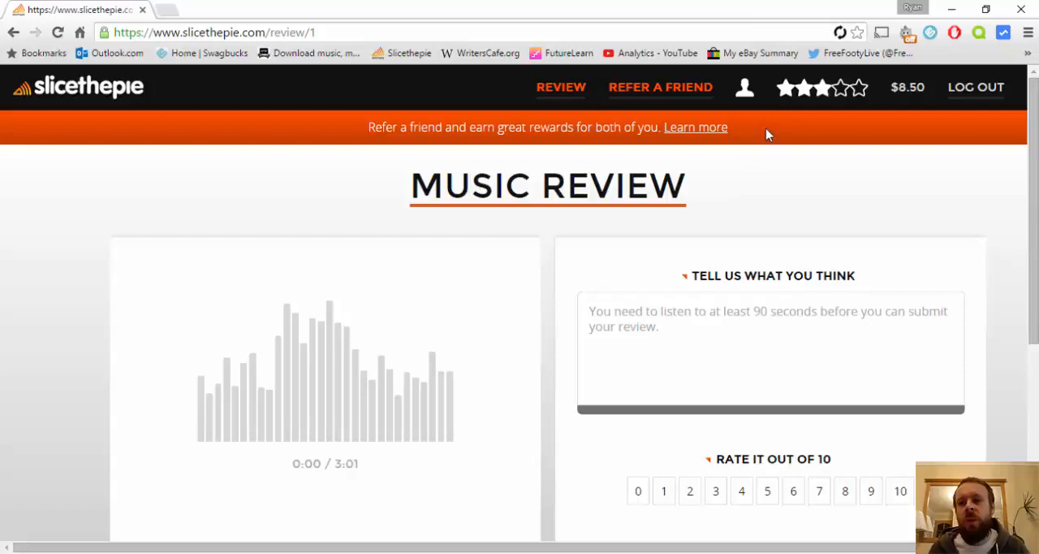
{"action": "mouse_move", "coordinate": [907, 86]}
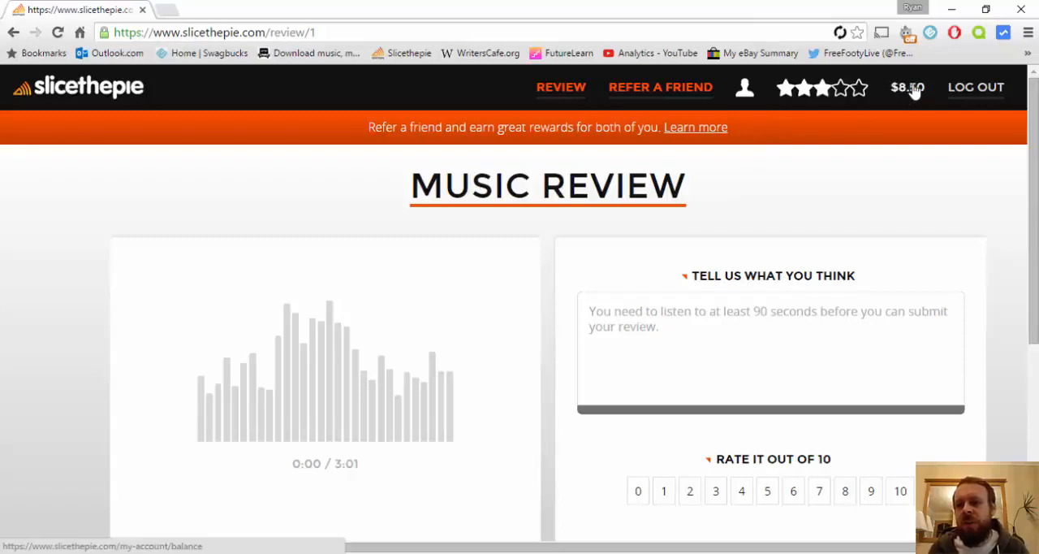
{"action": "mouse_move", "coordinate": [909, 93]}
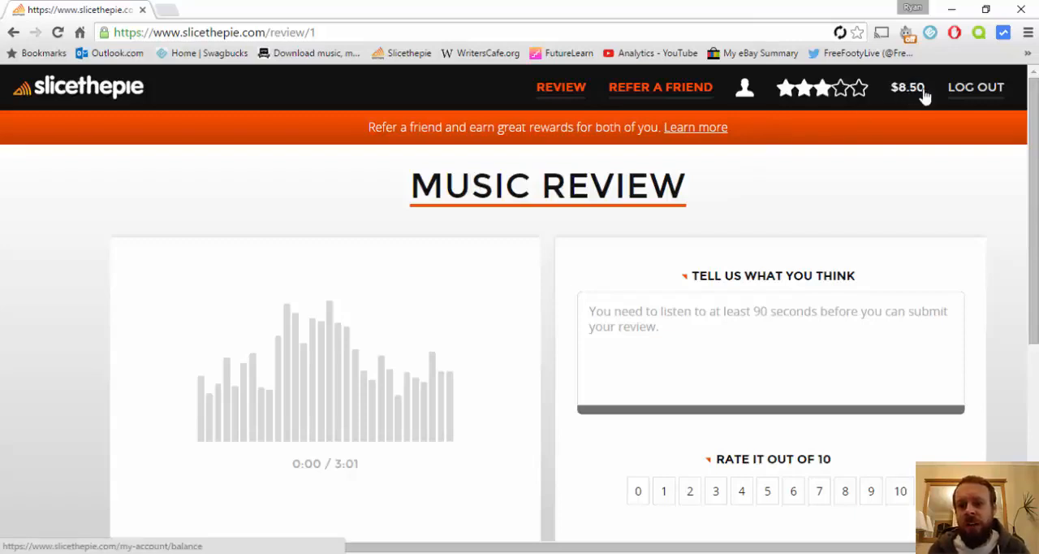
Step: Open the $8.50 balance dropdown showing 233 lifetime reviews and 3 friends
{"action": "left_click", "coordinate": [909, 87]}
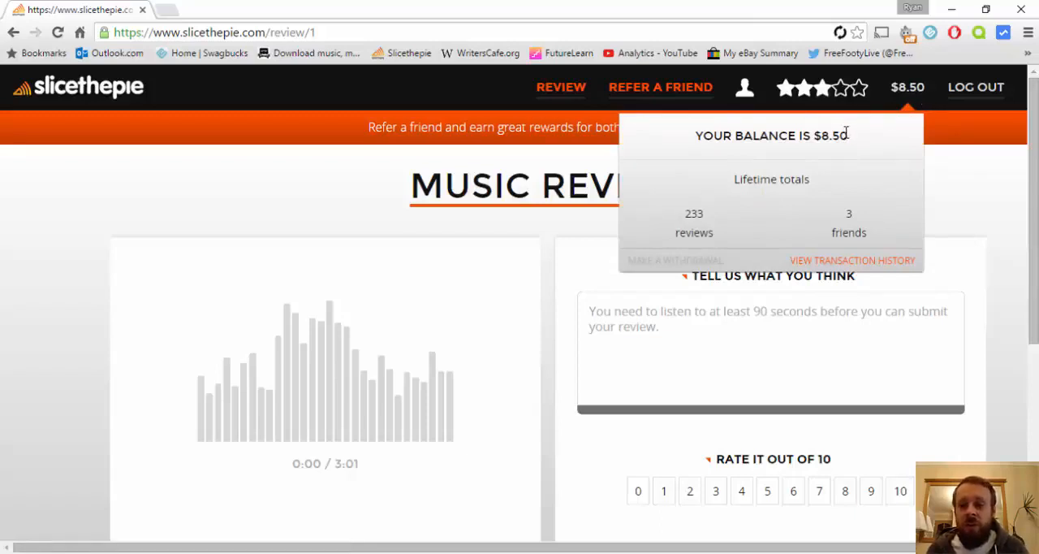
{"action": "mouse_move", "coordinate": [674, 269]}
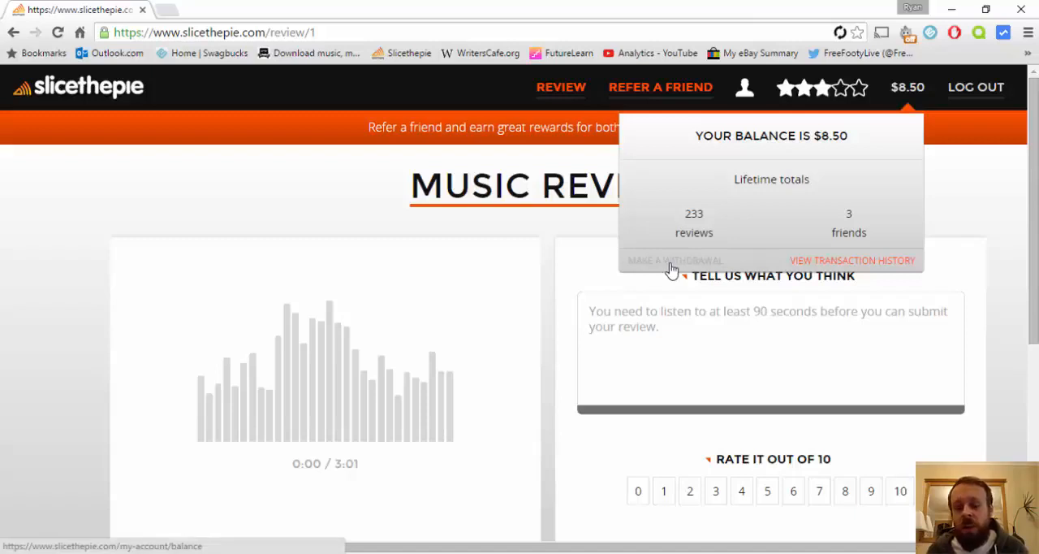
{"action": "mouse_move", "coordinate": [680, 267]}
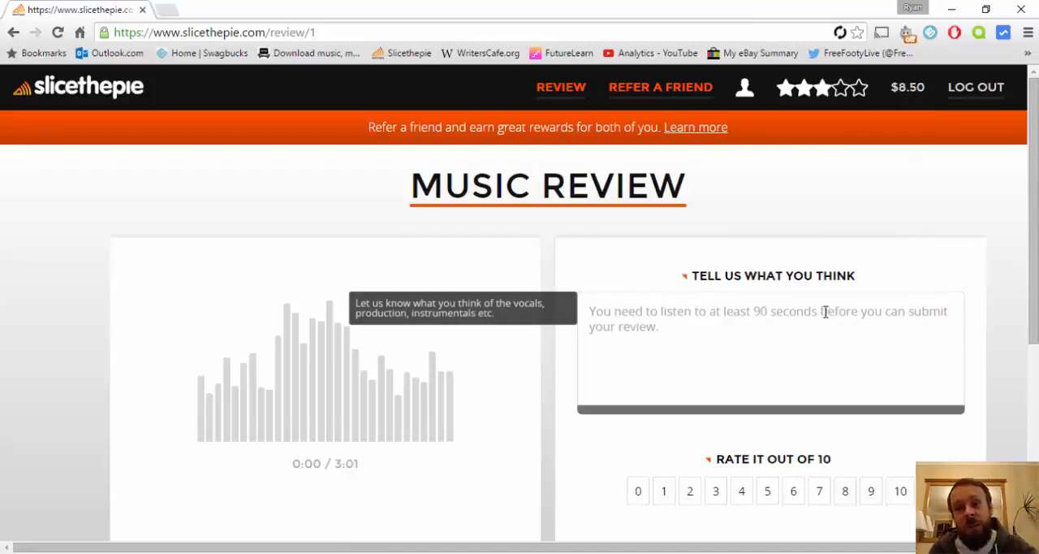
{"action": "mouse_move", "coordinate": [835, 297]}
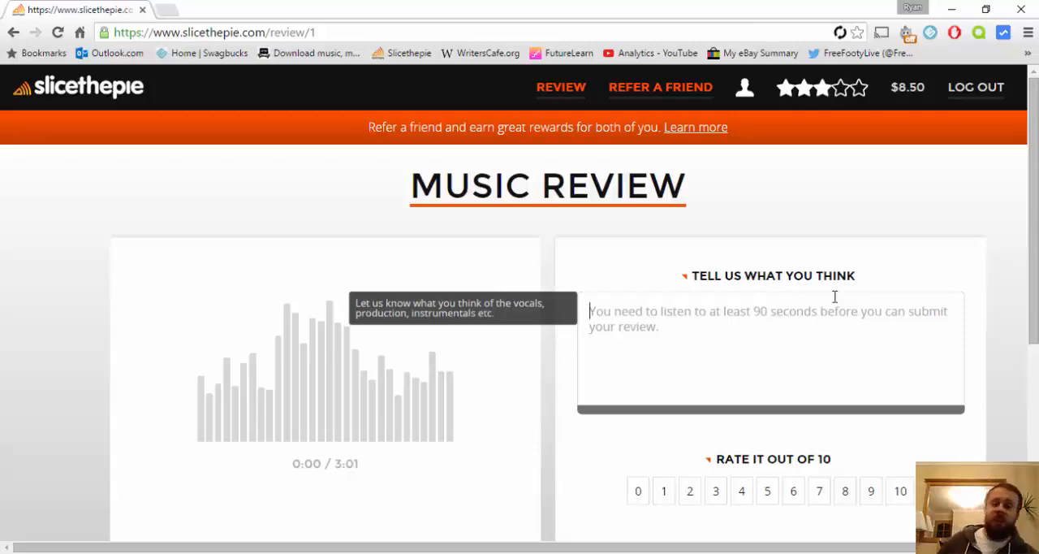
{"action": "mouse_move", "coordinate": [623, 250]}
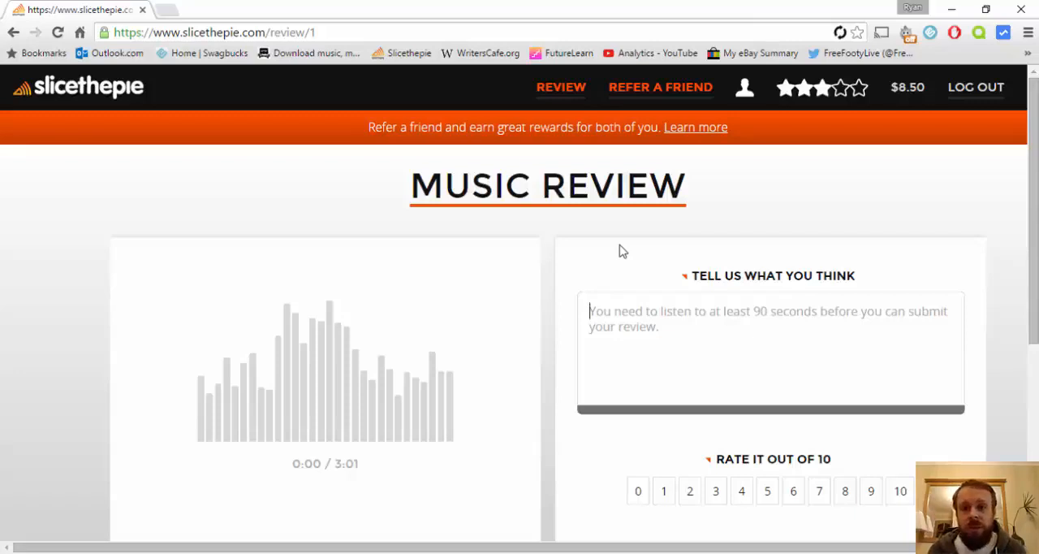
{"action": "mouse_move", "coordinate": [612, 243]}
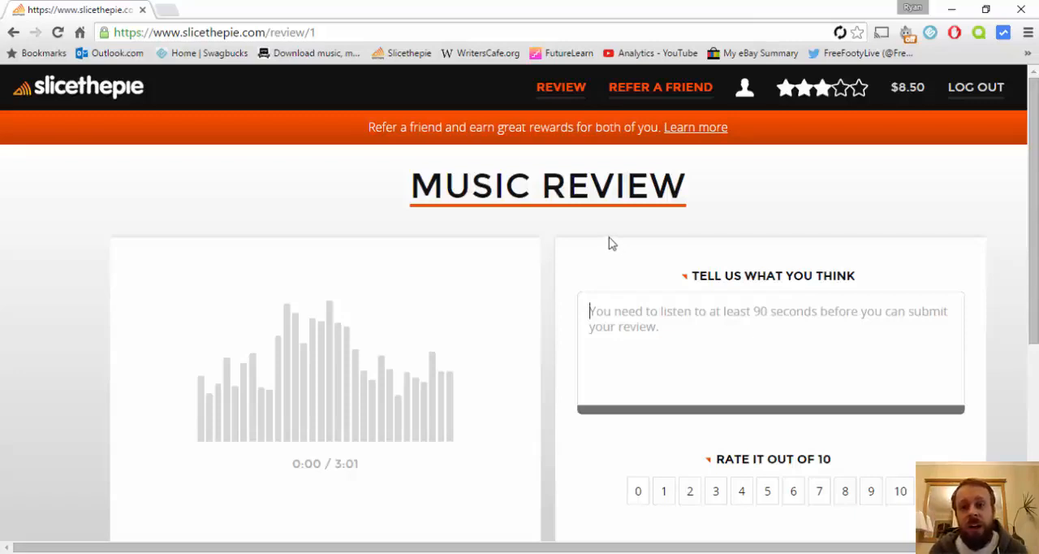